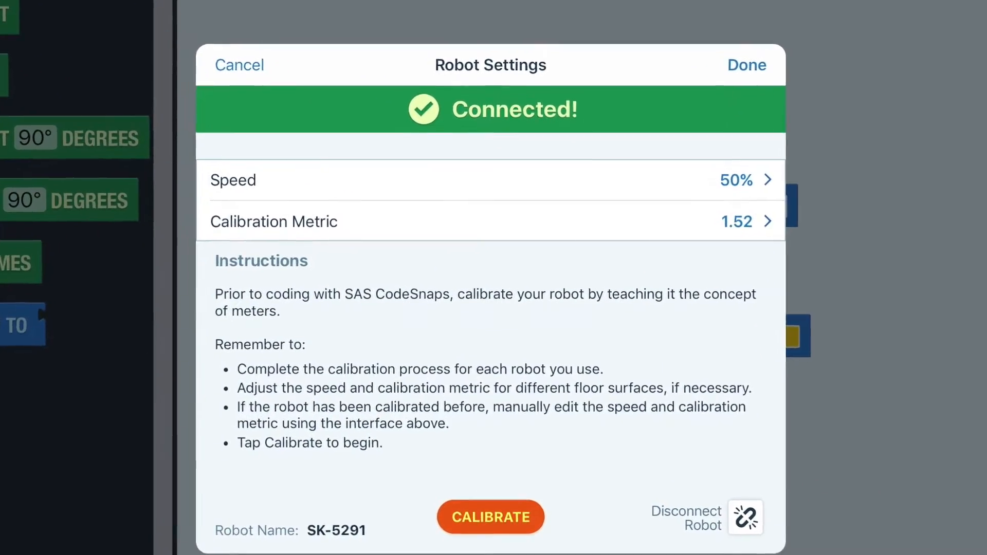
Close Robot Settings with Done, returning to the empty Obstacle Course 1 canvas
left_click(747, 65)
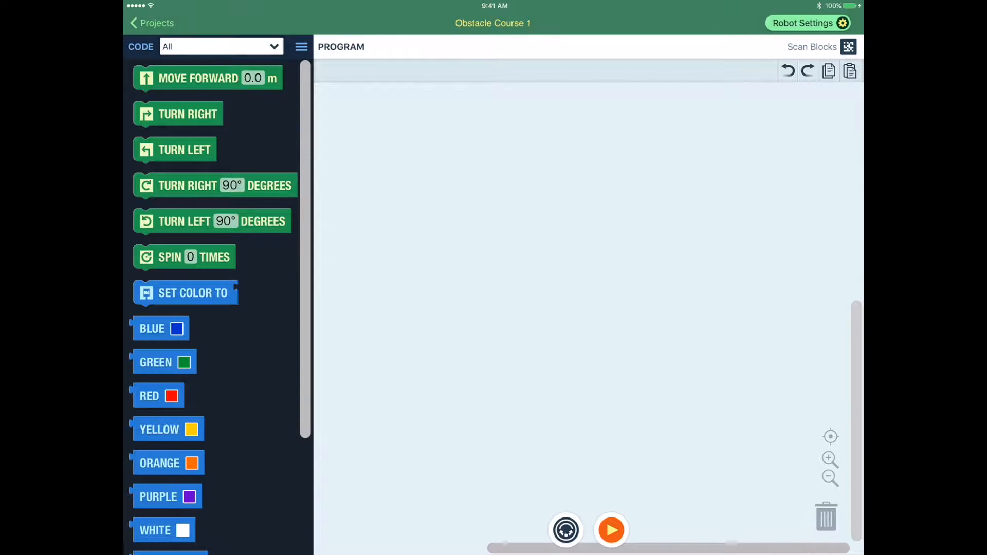
From Robot Settings, start calibration so Step 1: Orientation appears
left_click(808, 22)
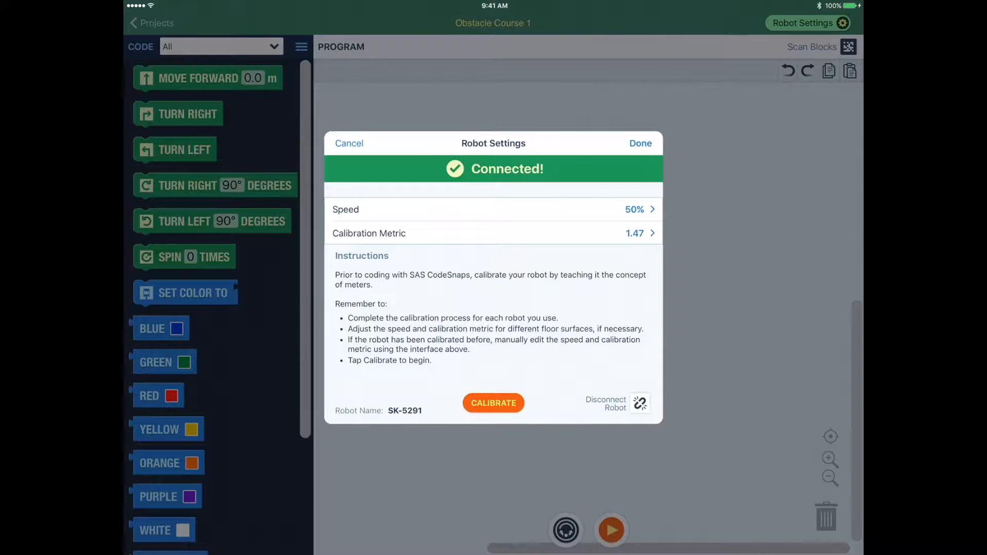
left_click(493, 403)
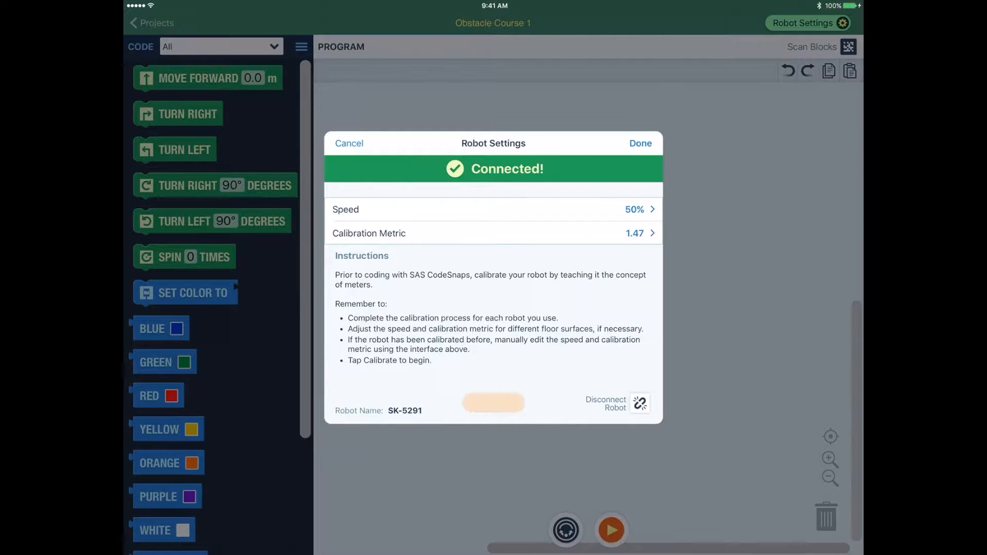
left_click(493, 402)
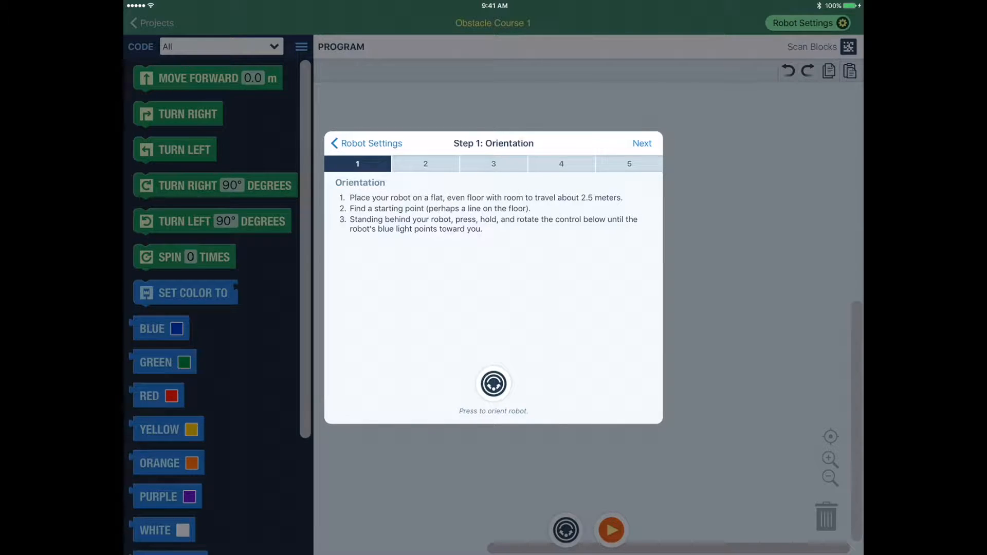
Rotate the robot until its light faces you and advance to Distance Test A
left_click(493, 384)
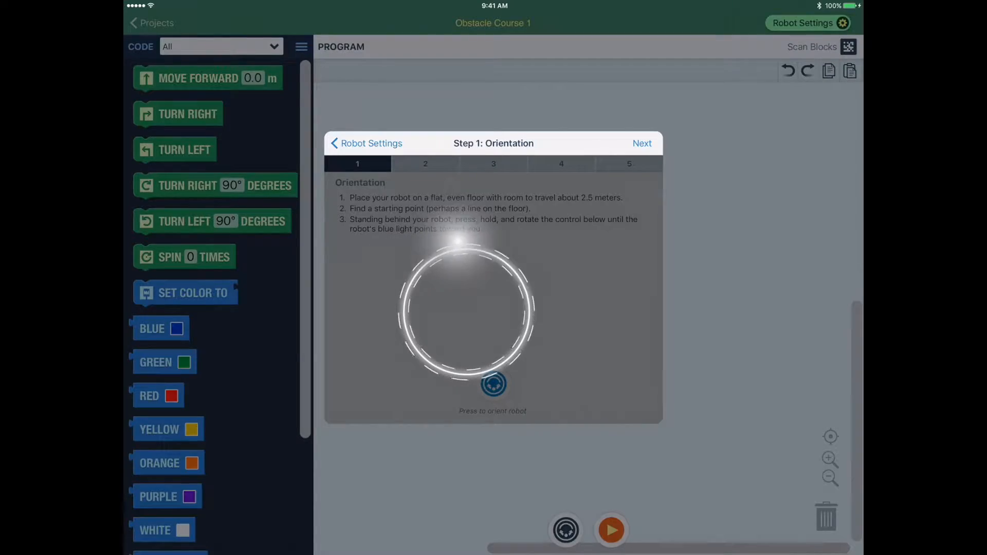
left_click(642, 143)
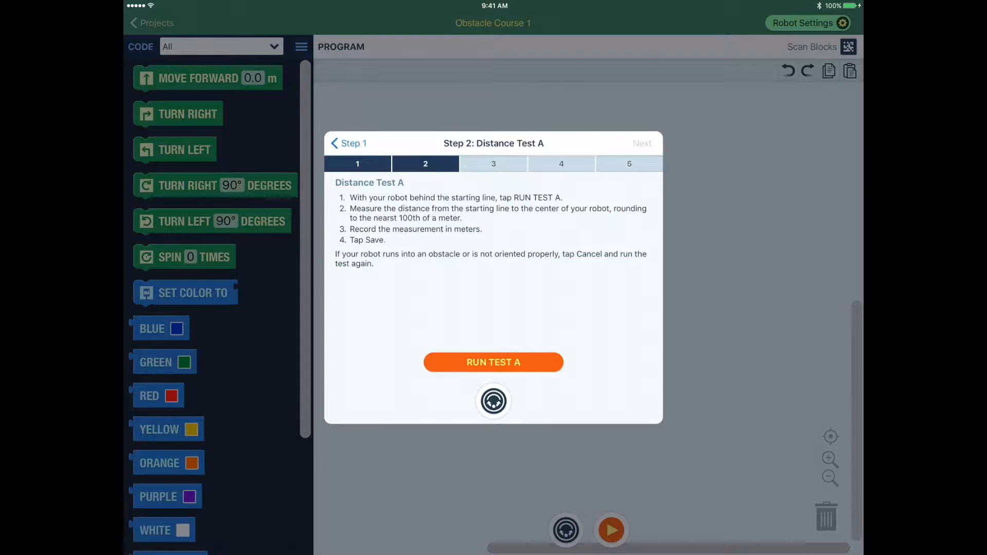
Run Distance Test A and save 1.01 meters traveled, reaching Distance Test B
left_click(493, 362)
type("1")
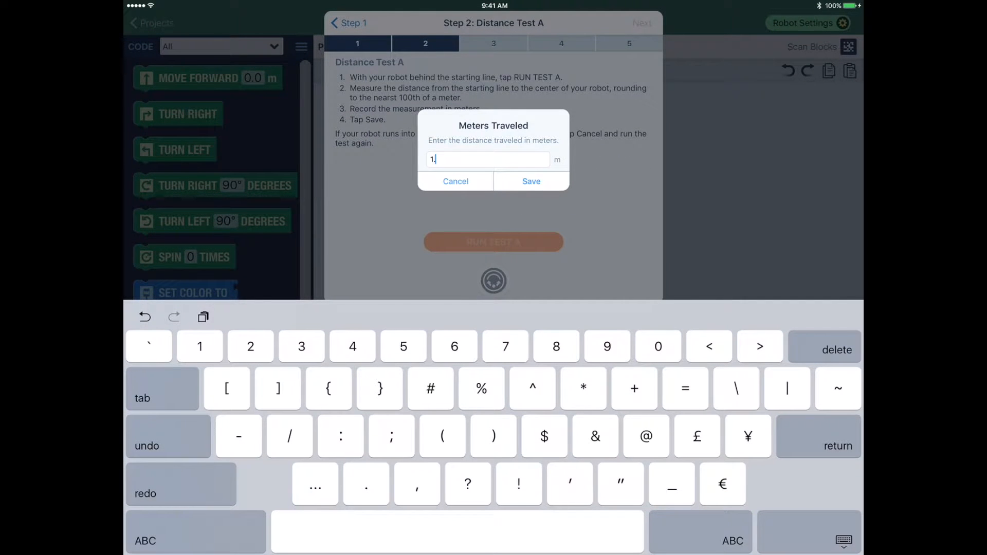
type("01")
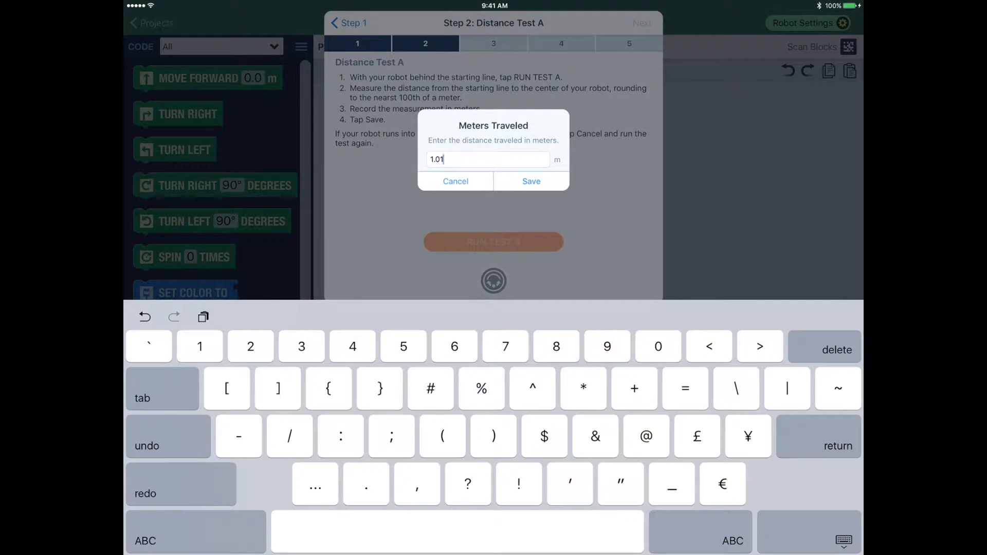
left_click(531, 181)
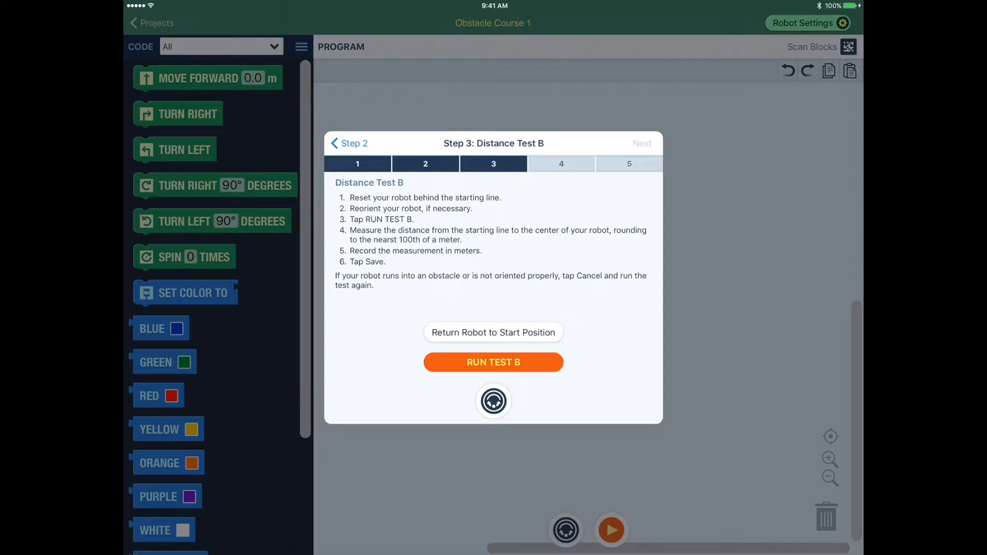
Run Distance Test B and finish at Step 5: Speed Adjustment with Done
left_click(493, 362)
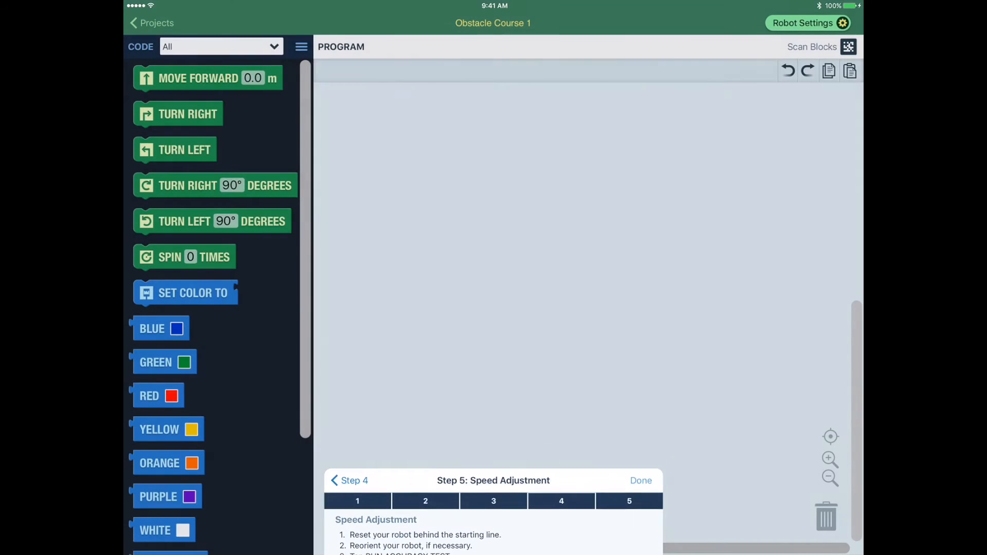
left_click(641, 480)
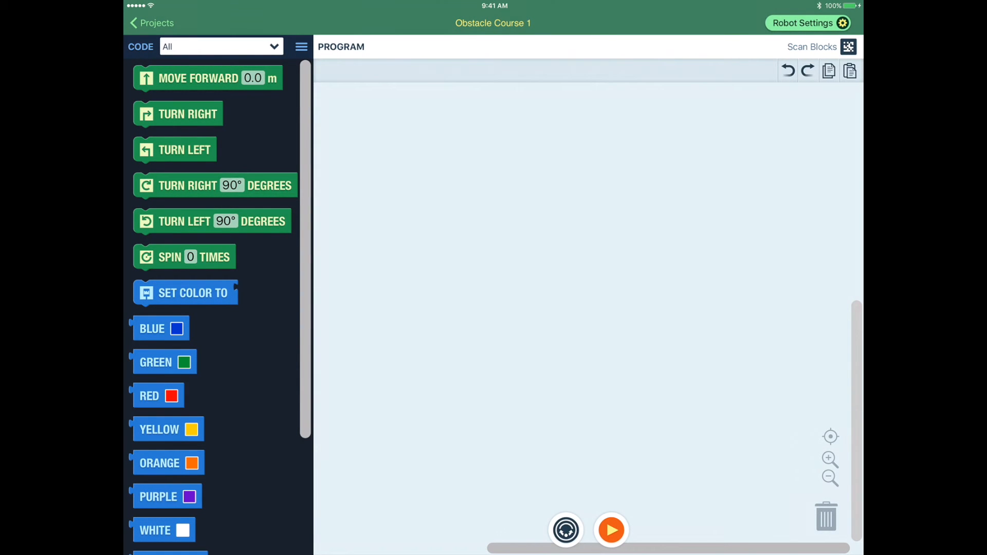